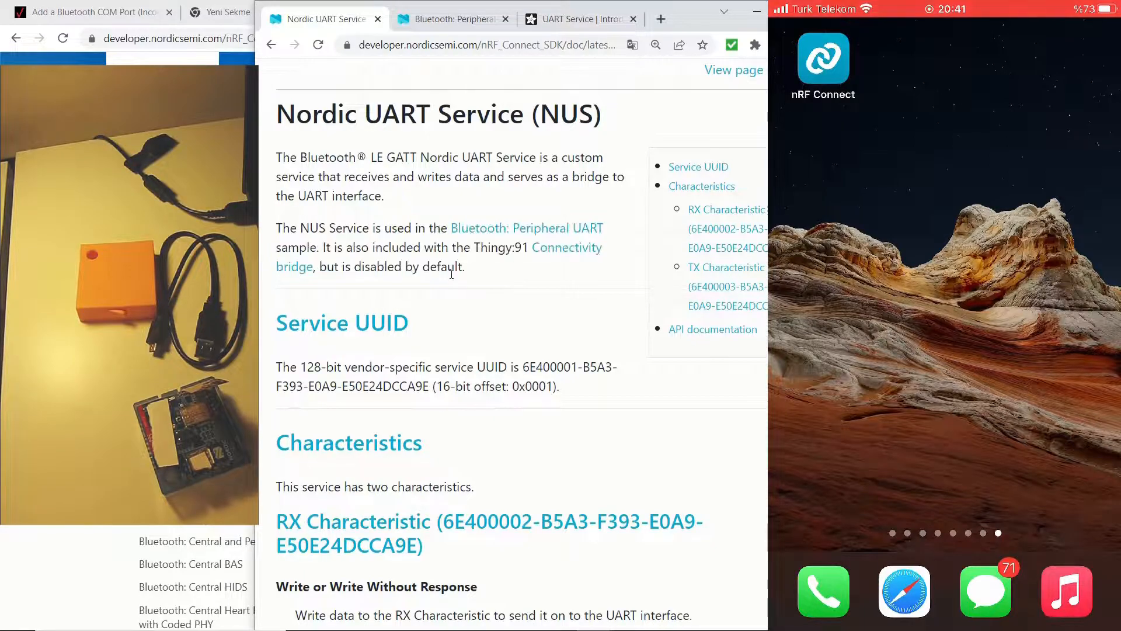
# Scan for nearby Bluetooth devices until the Thingy:91 UART appears in the scanner list
pyautogui.scroll(-3)
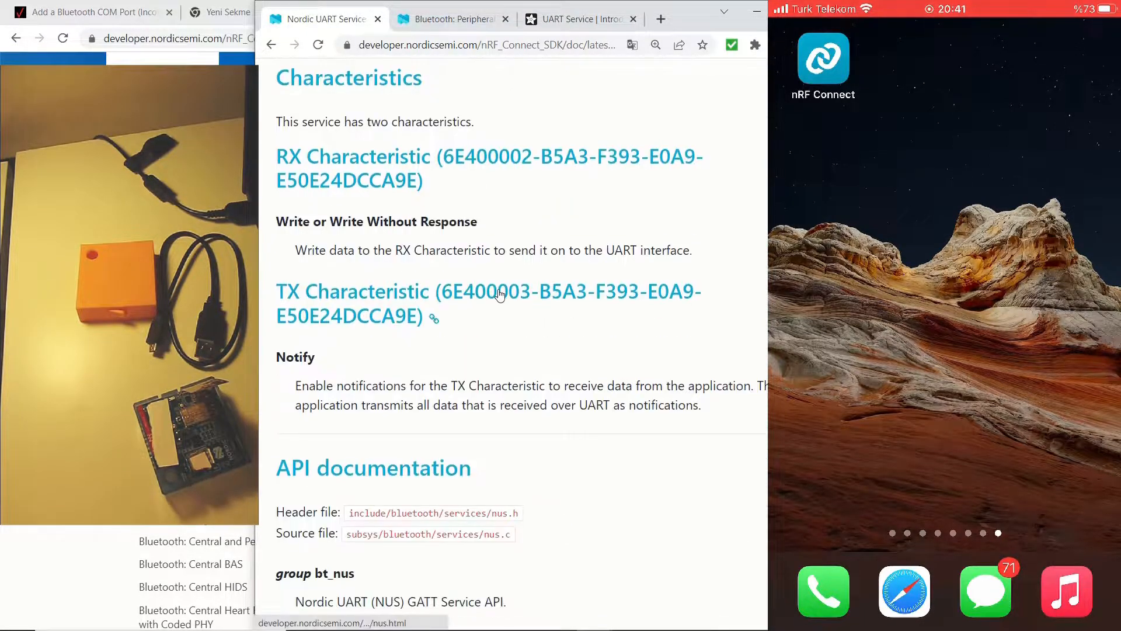
pyautogui.scroll(-3)
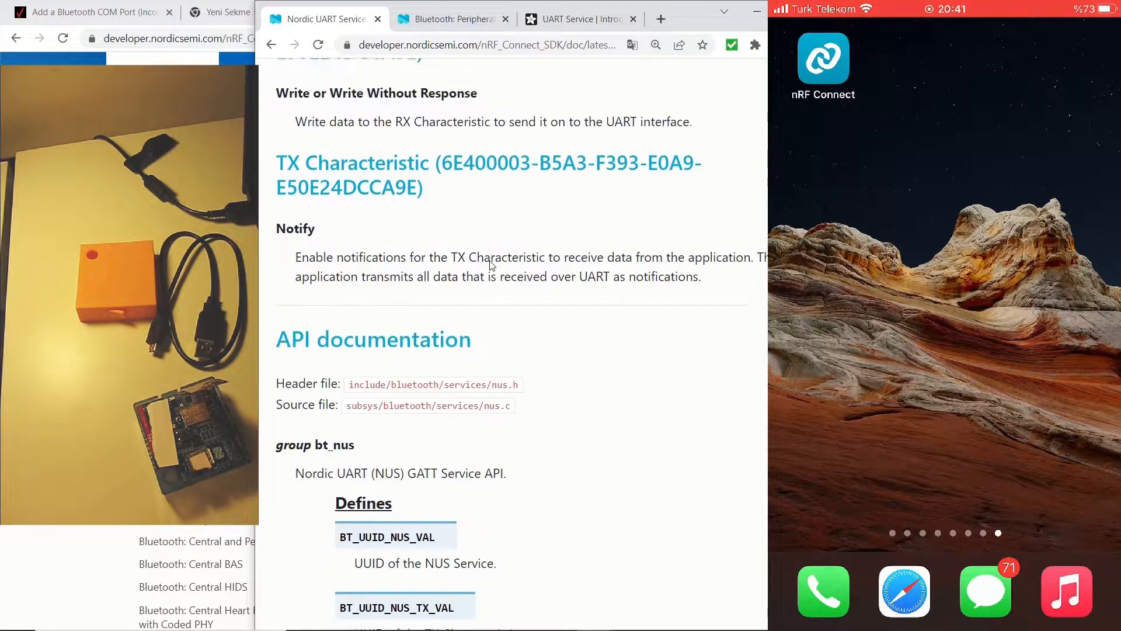
pyautogui.scroll(3)
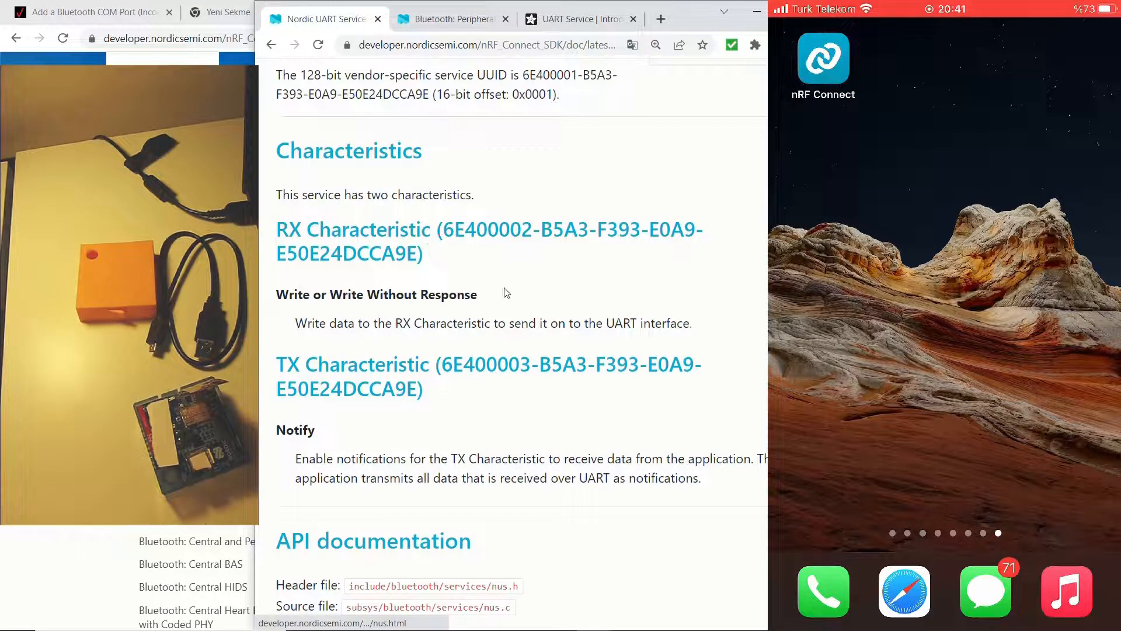
pyautogui.scroll(-3)
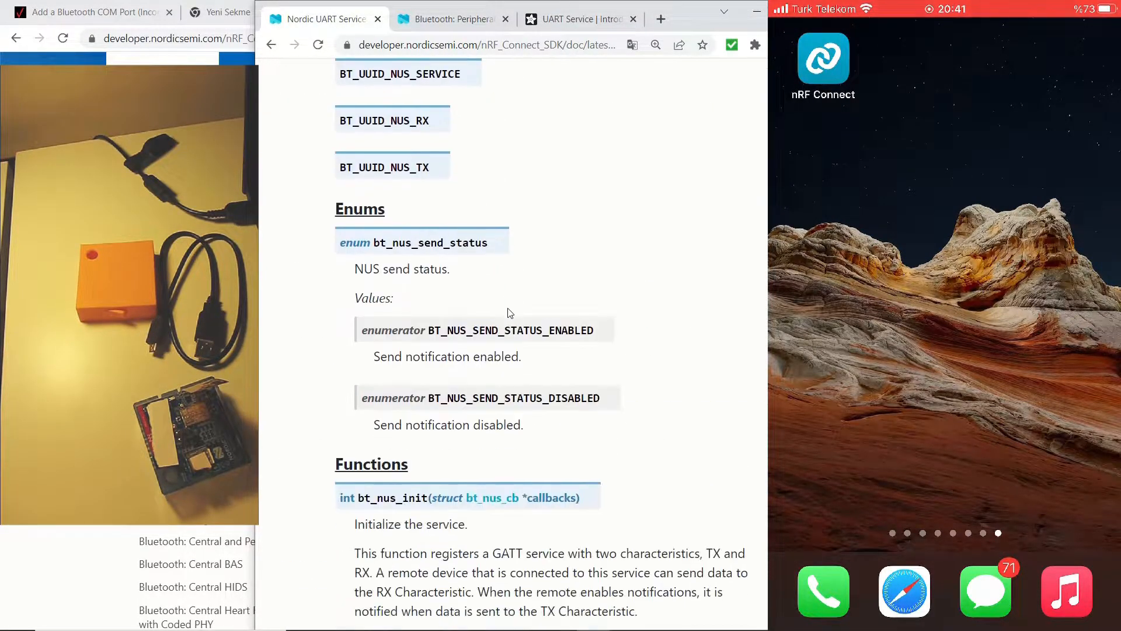
pyautogui.scroll(-3)
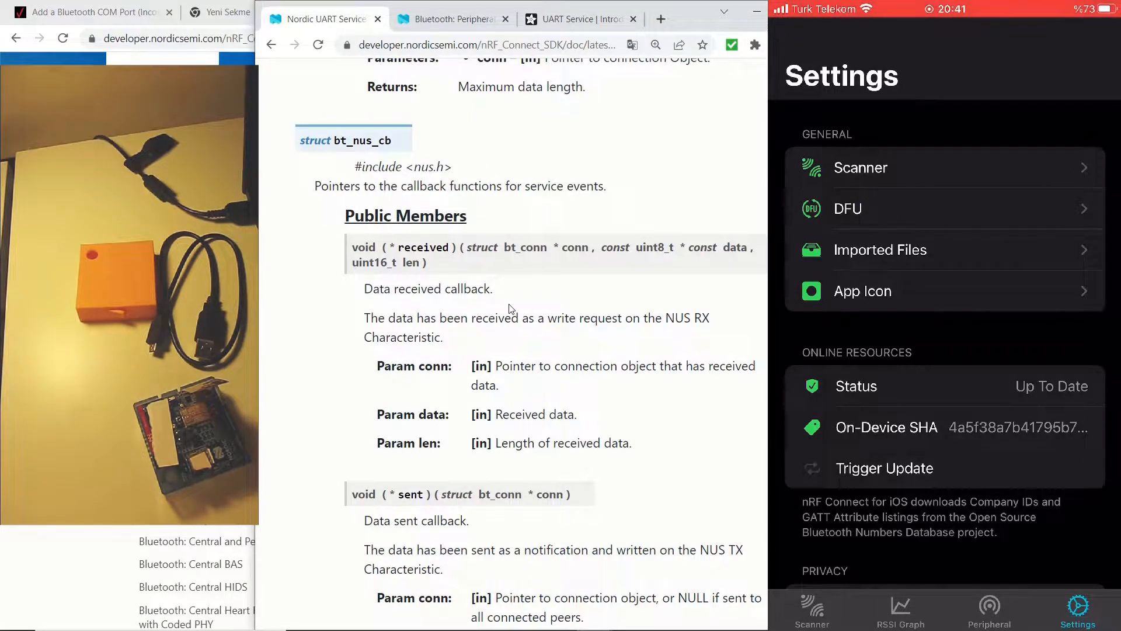
pyautogui.click(811, 609)
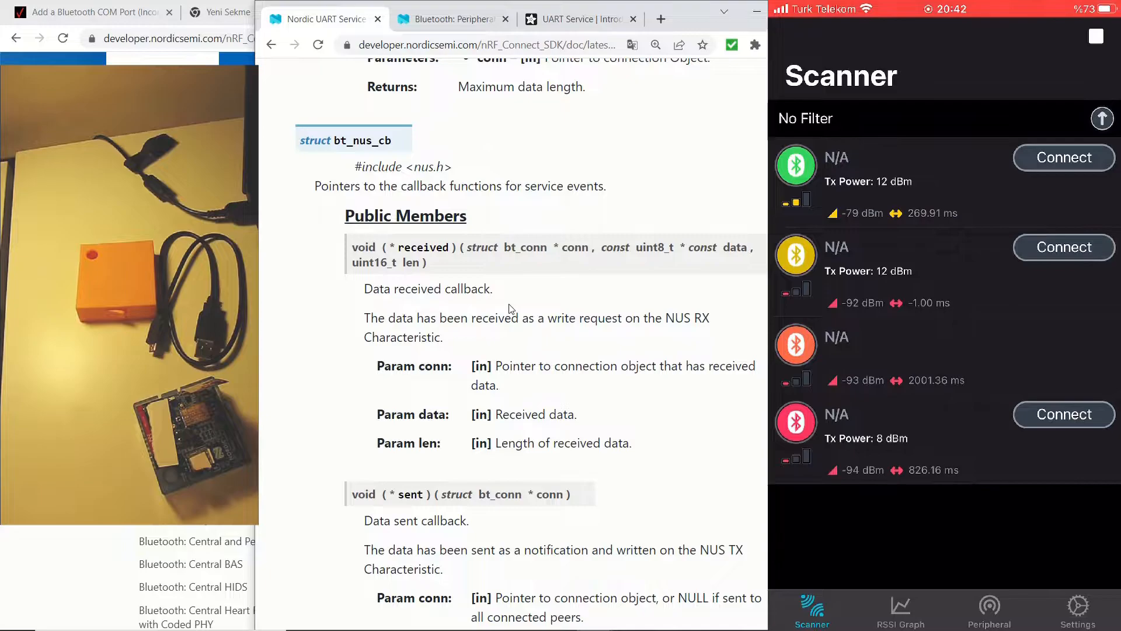
pyautogui.click(1095, 36)
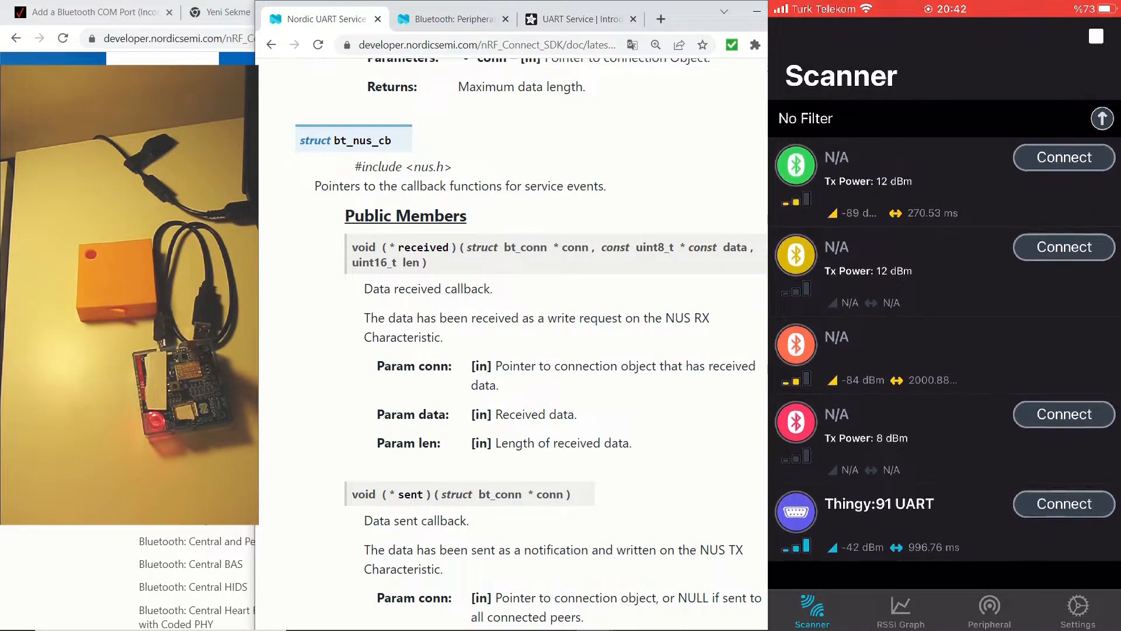
pyautogui.scroll(3)
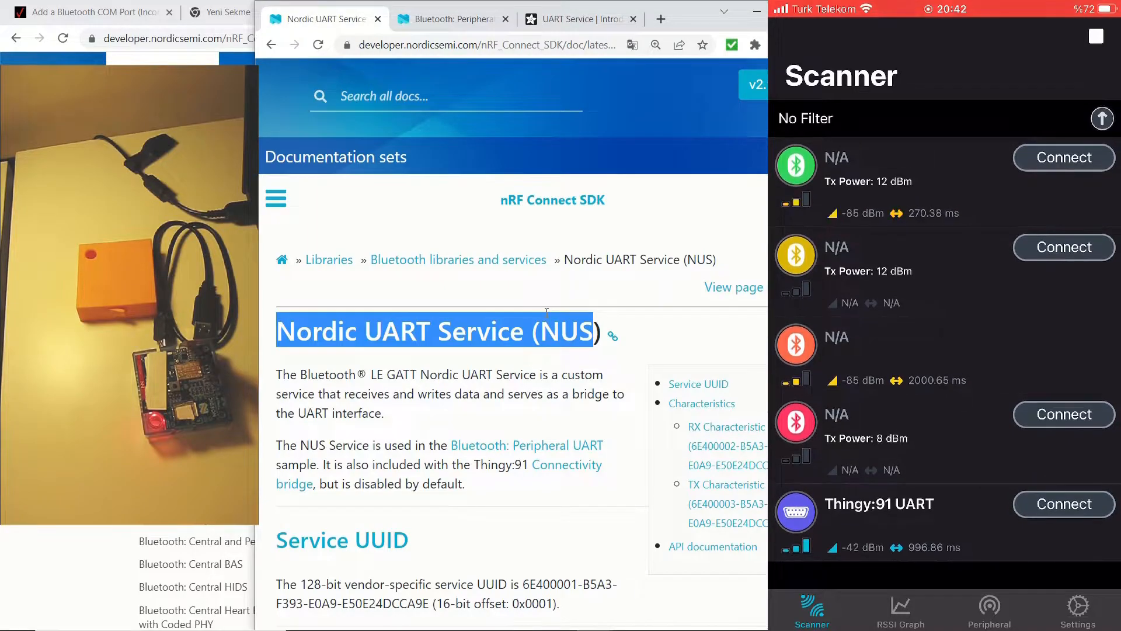
# Connect to the Thingy:91 UART and view its services with notifications on the UART TX characteristic
pyautogui.click(1063, 503)
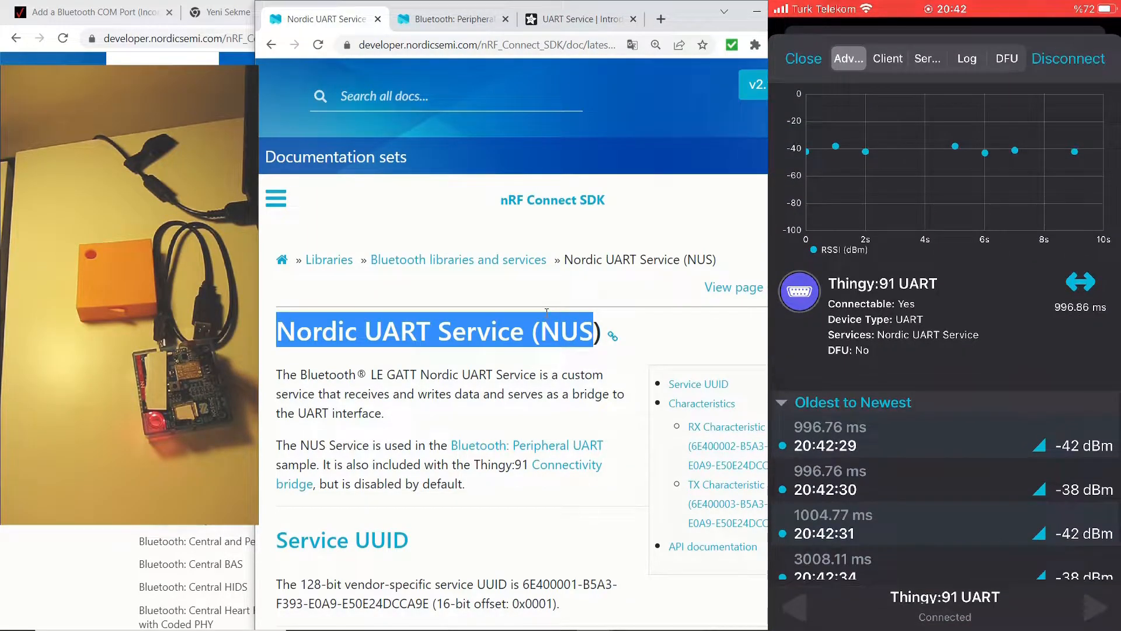
pyautogui.scroll(-3)
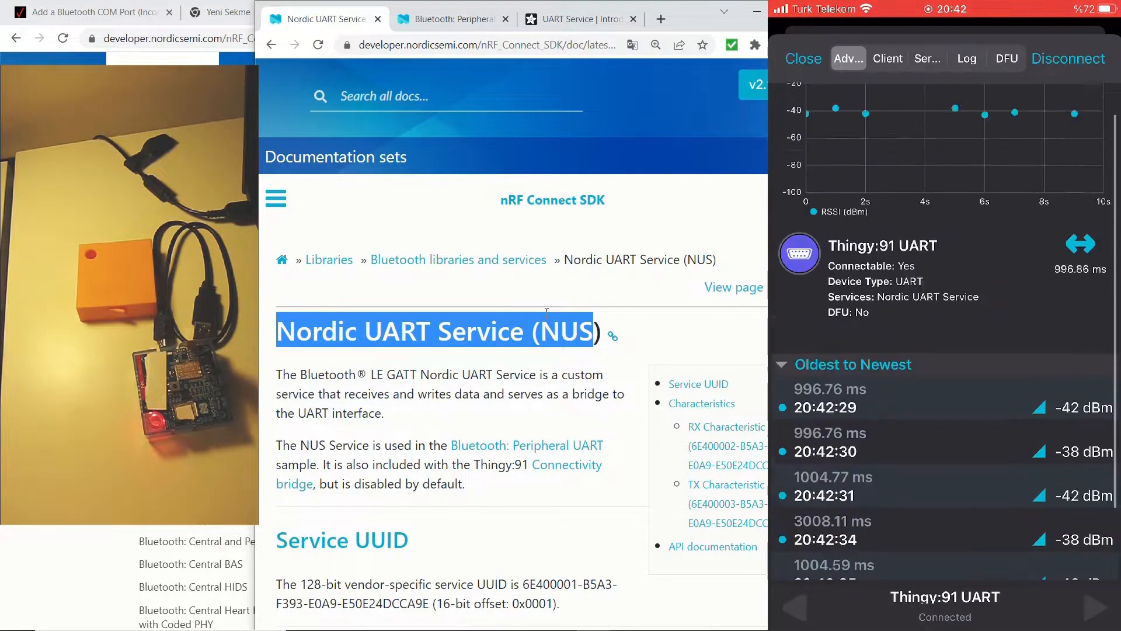
pyautogui.click(888, 59)
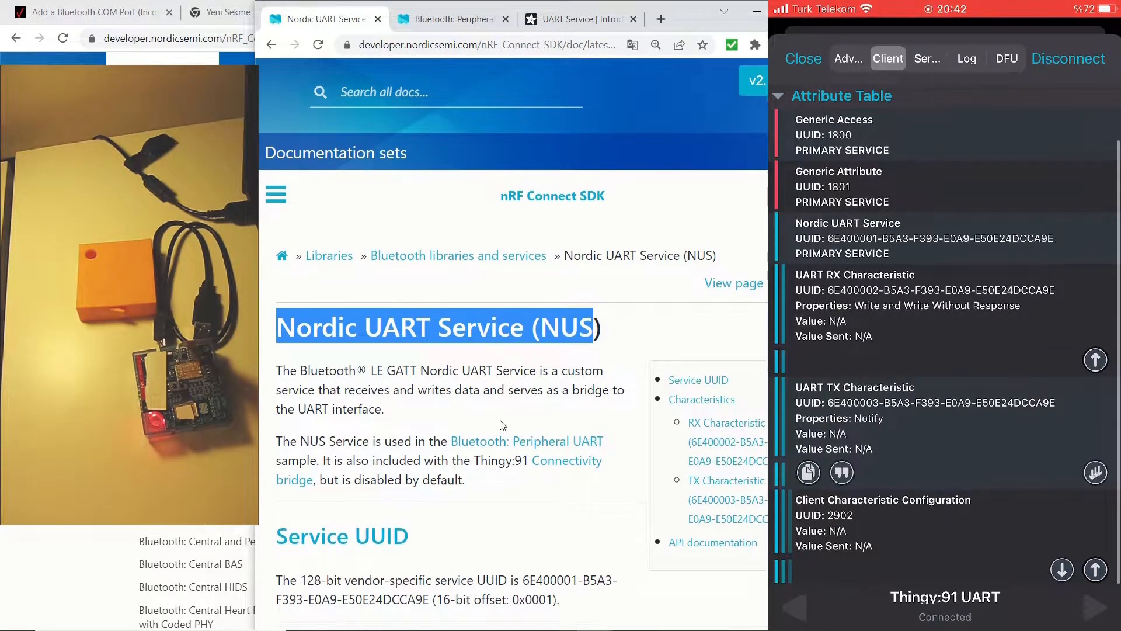
pyautogui.scroll(-3)
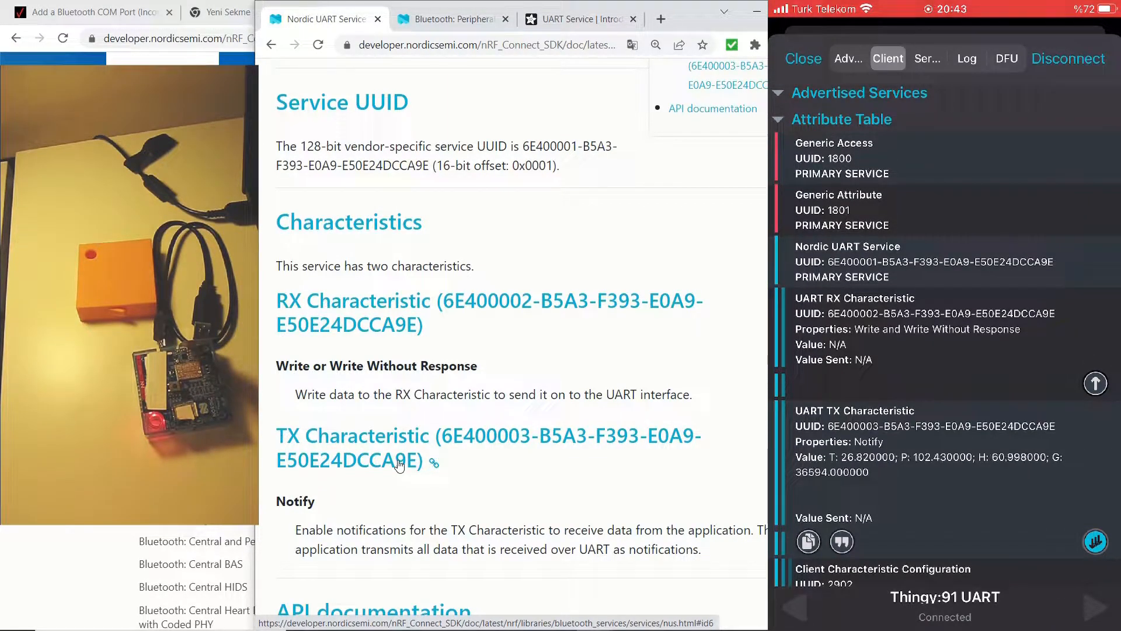
# Review the connection log and UTF-8 parsed TX values, ending on the Log view
pyautogui.scroll(-3)
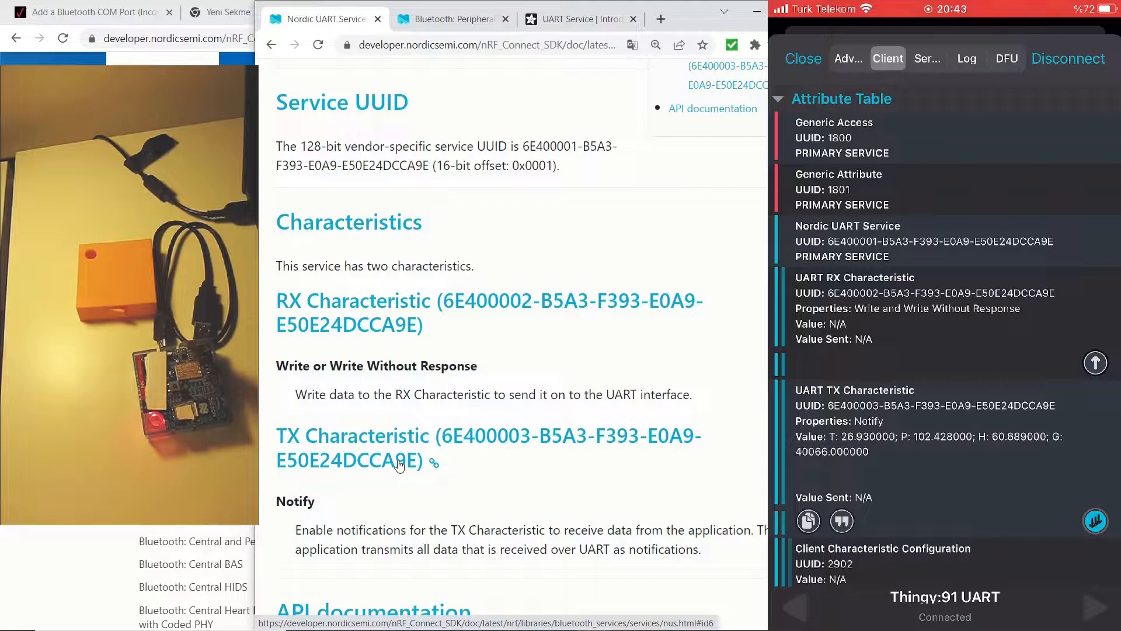
pyautogui.click(966, 58)
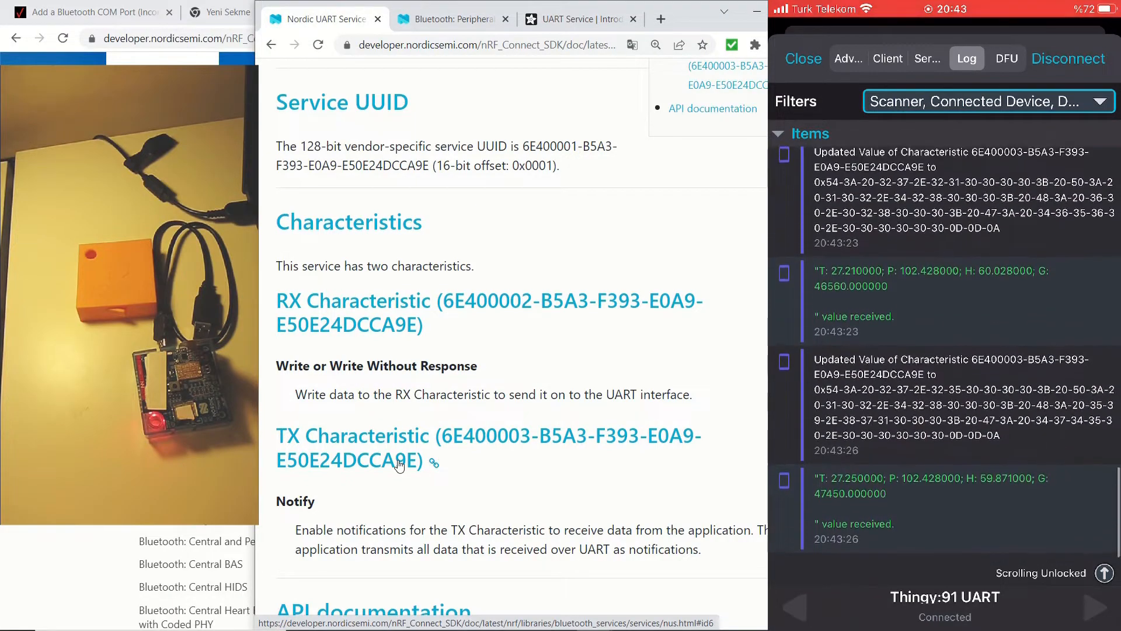
pyautogui.click(886, 59)
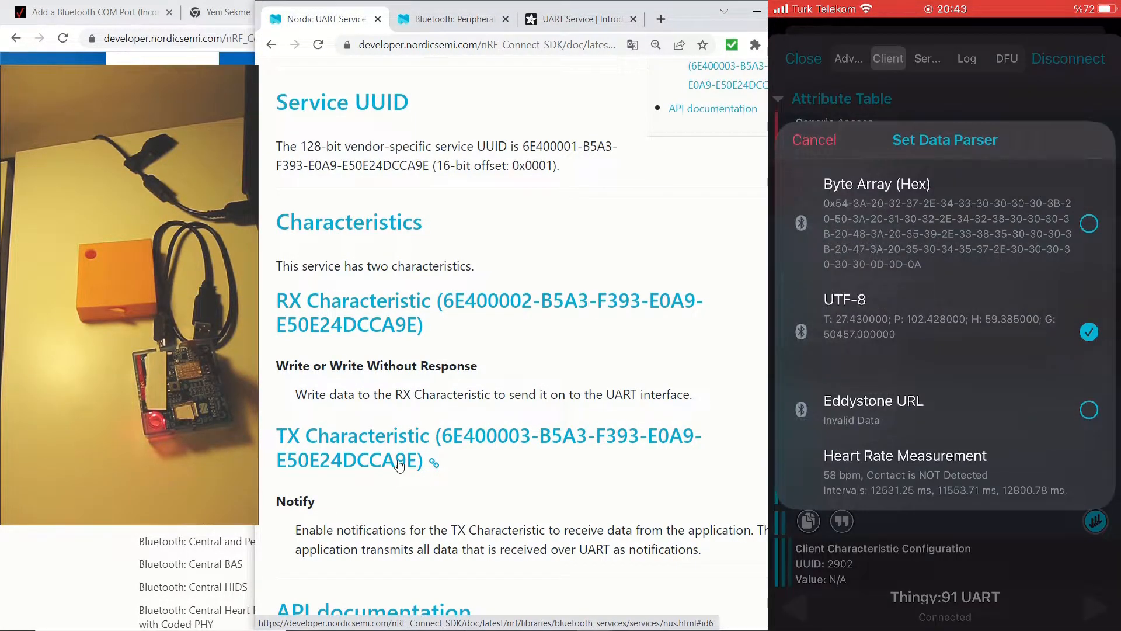
pyautogui.scroll(-3)
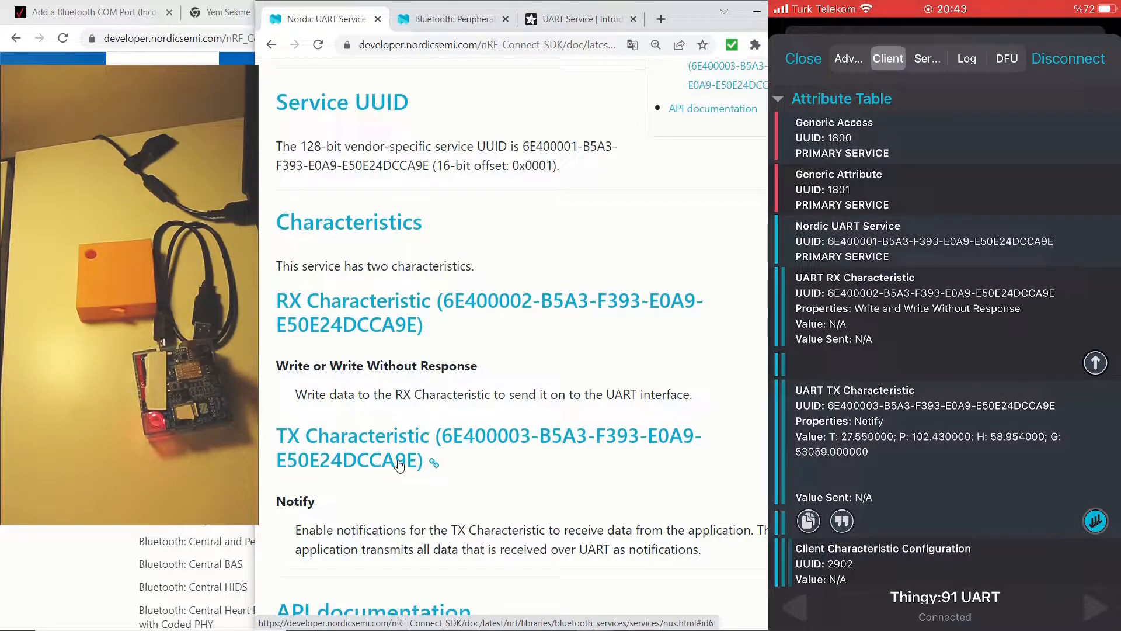
pyautogui.click(966, 59)
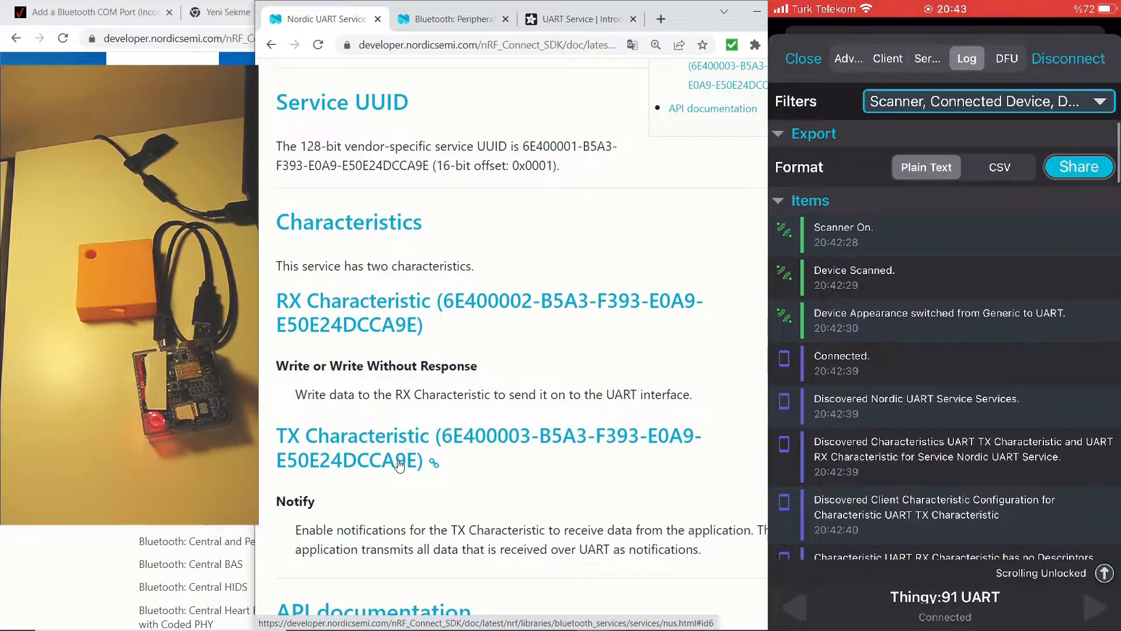
# Jump to the newest log entries and bring up the log Filters options
pyautogui.click(1078, 167)
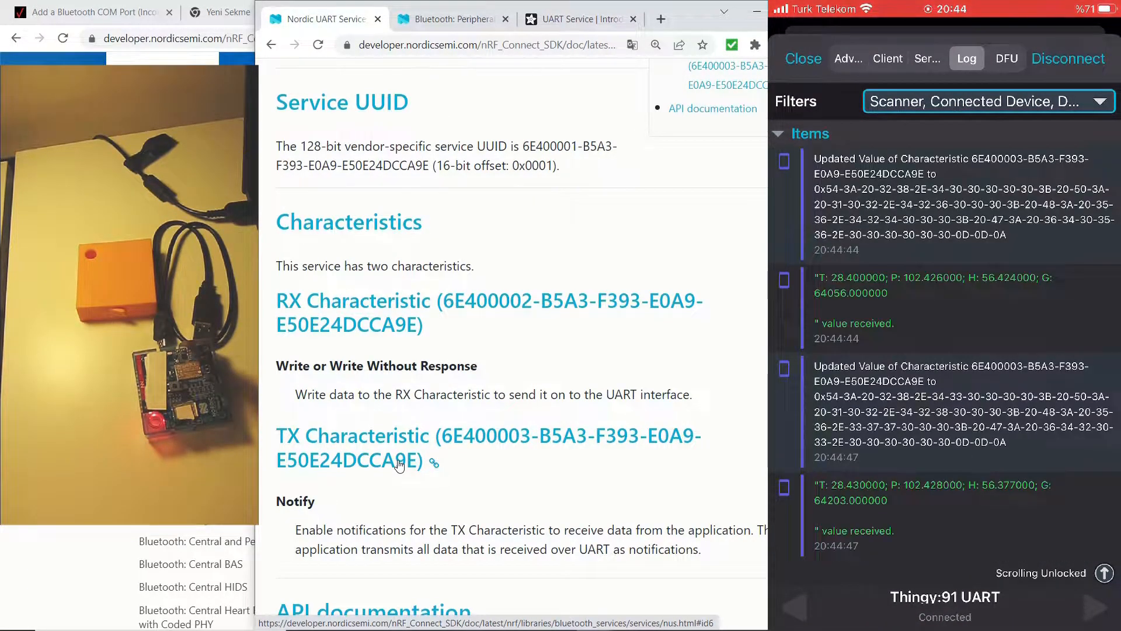
pyautogui.click(988, 100)
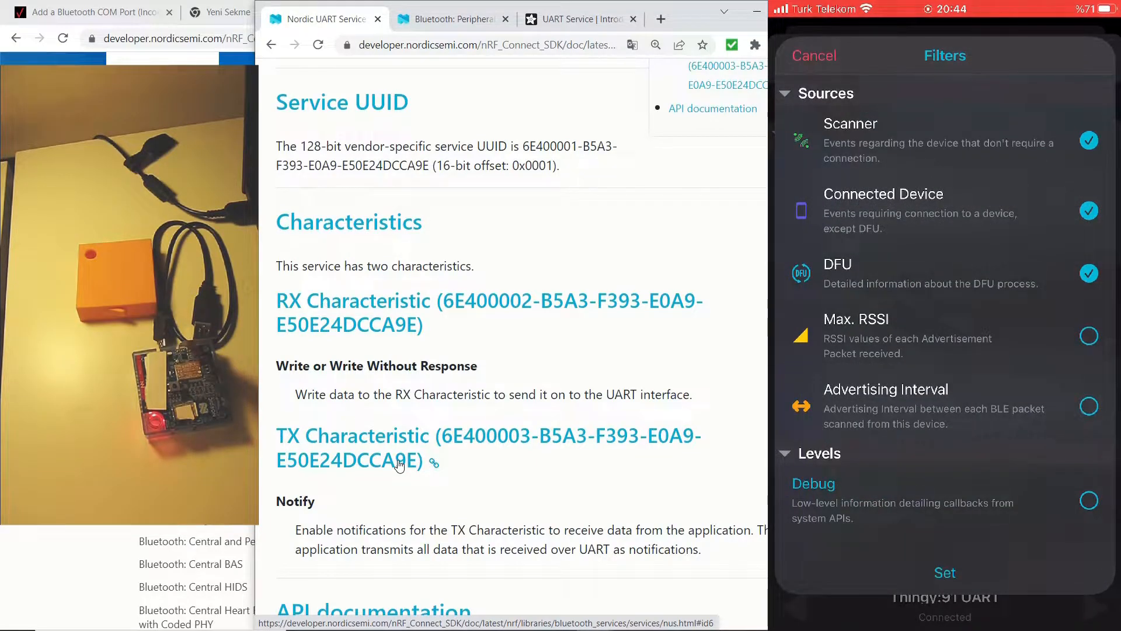
# Exclude Scanner and DFU sources from the log filter and apply it
pyautogui.scroll(-3)
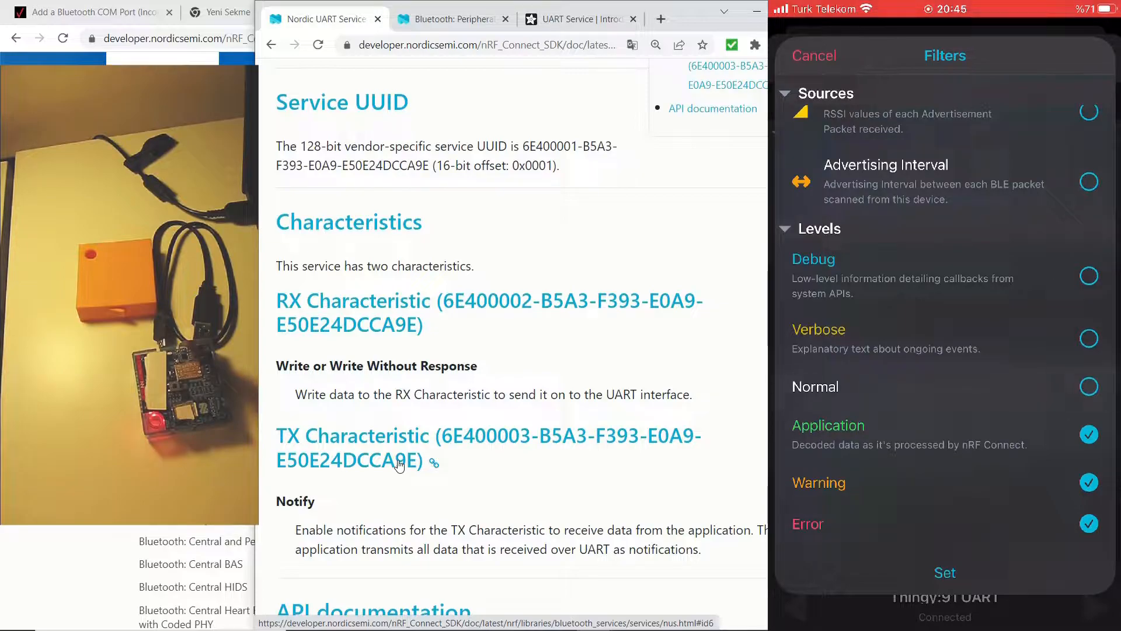
pyautogui.scroll(3)
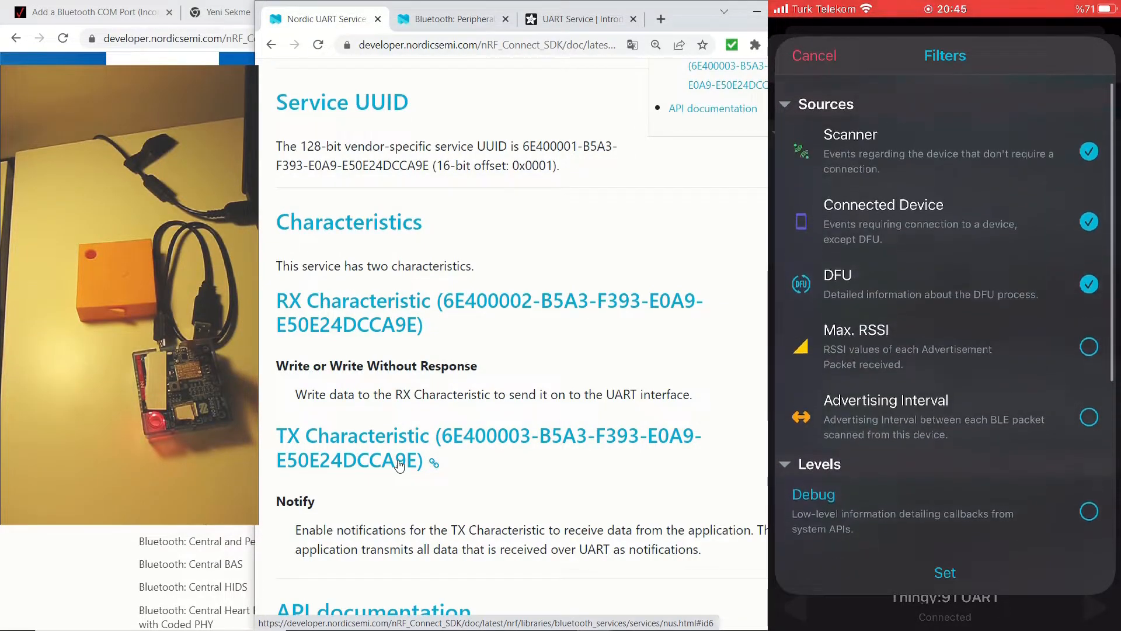
pyautogui.click(1089, 151)
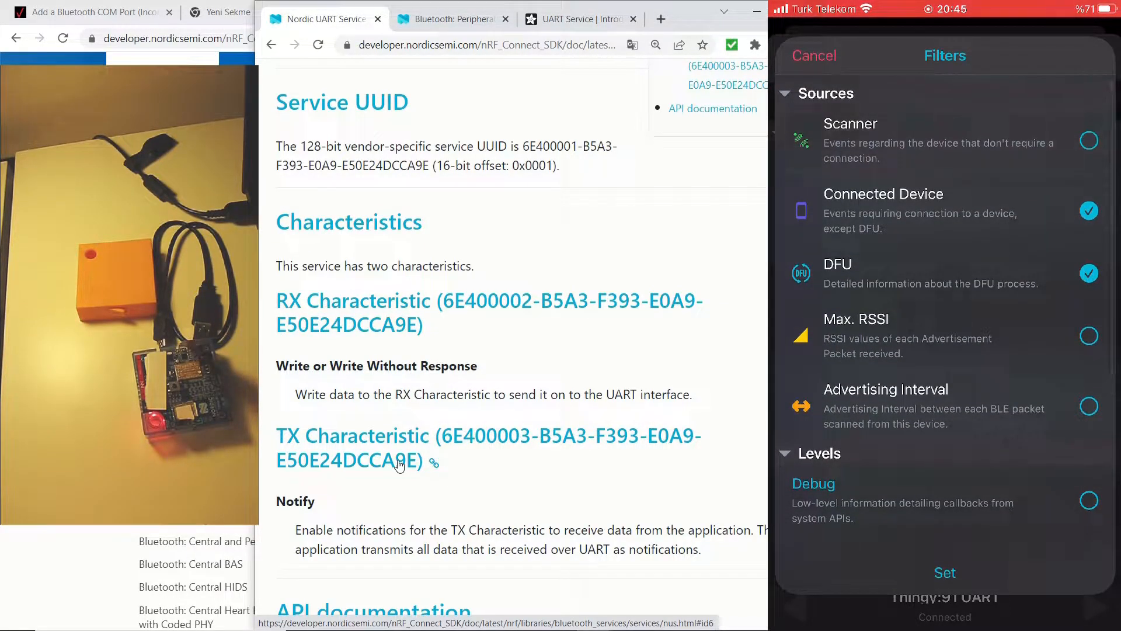
pyautogui.click(1088, 273)
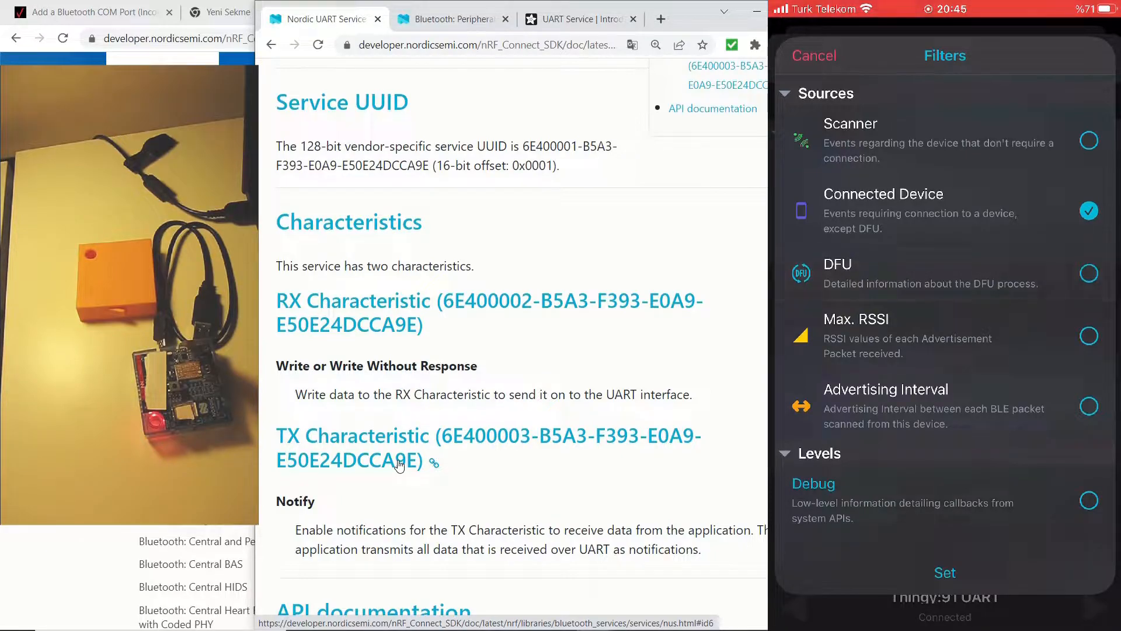
pyautogui.click(945, 572)
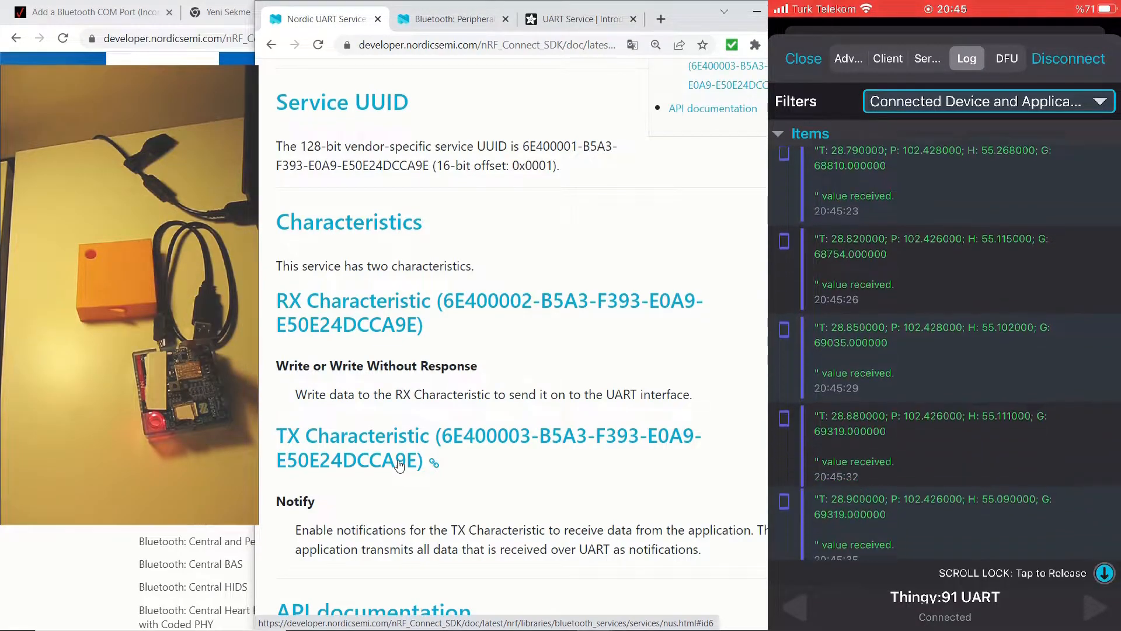
# Disable notifications on the UART TX characteristic from the Client view and return to the log
pyautogui.scroll(-3)
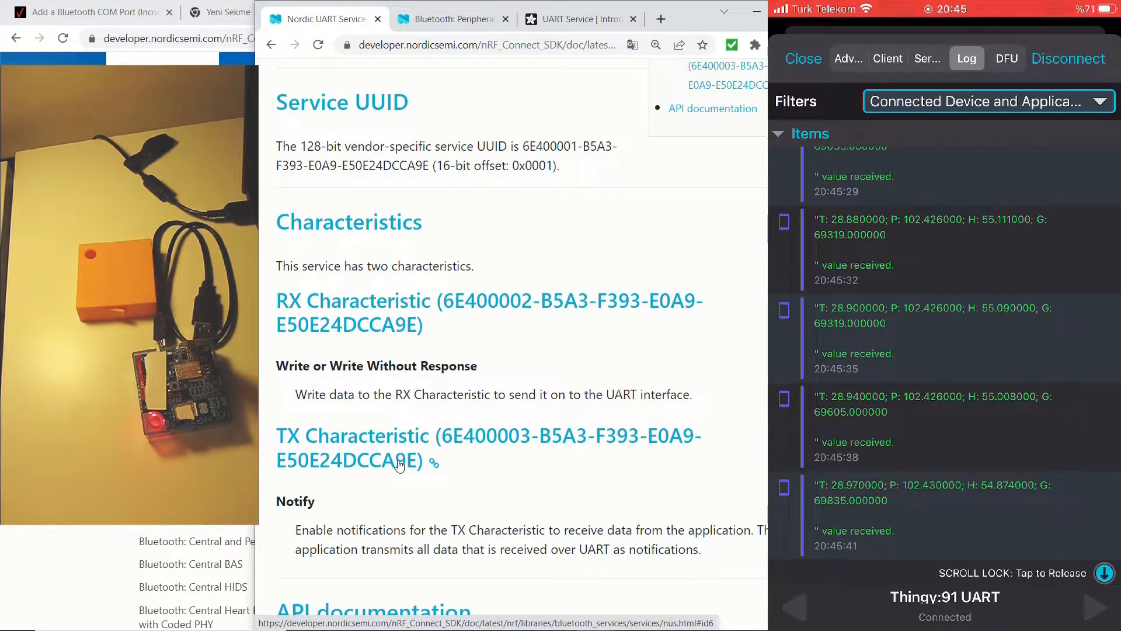
pyautogui.click(887, 59)
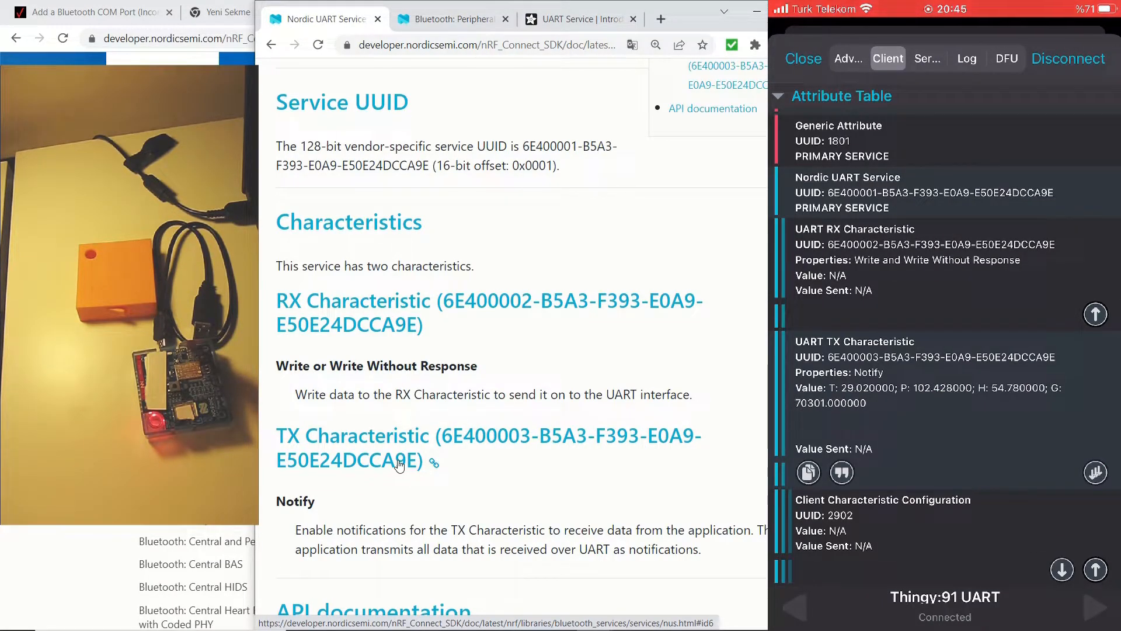
pyautogui.click(966, 59)
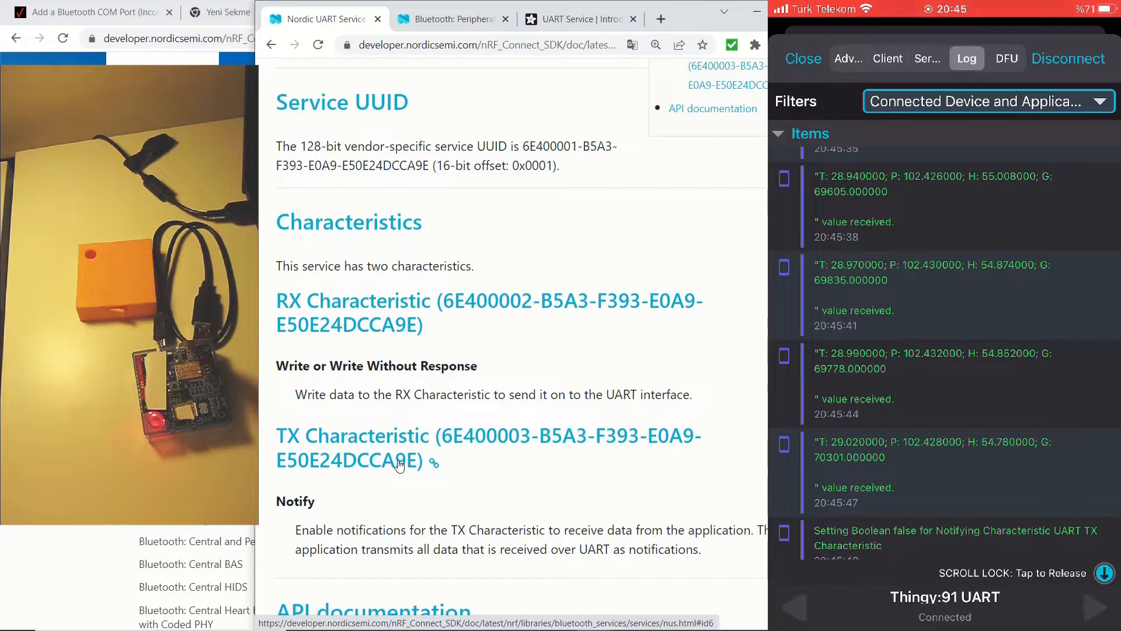